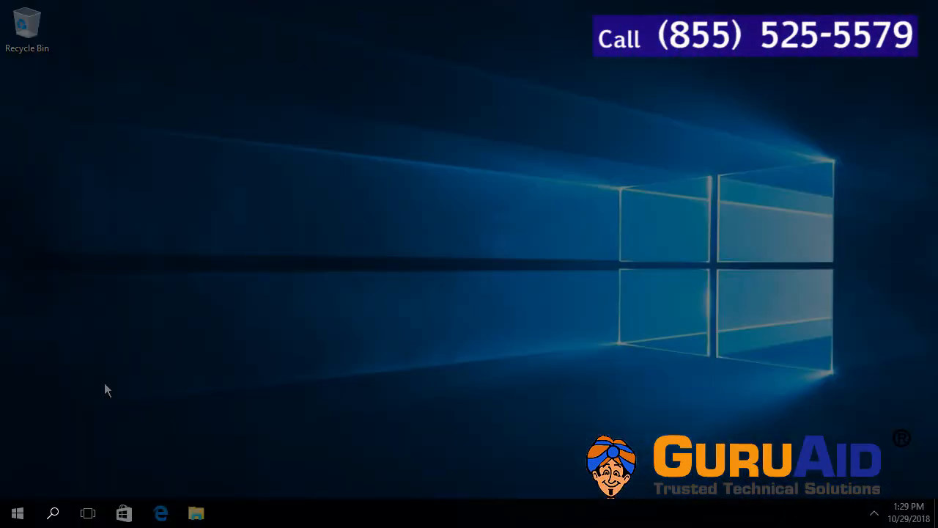
{"action": "mouse_move", "coordinate": [53, 513]}
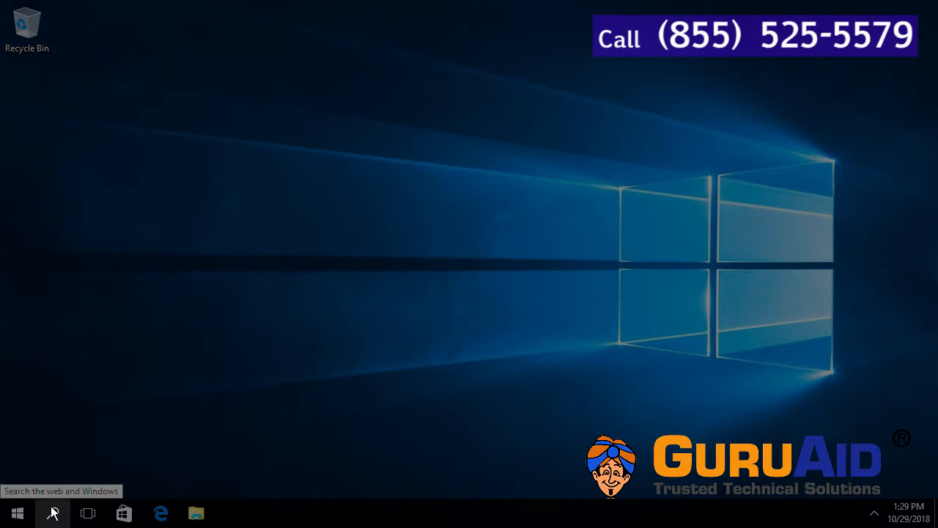
Step: Search Windows for 'sticky notes' and bring up options on the Sticky Notes best match
{"action": "left_click", "coordinate": [53, 513]}
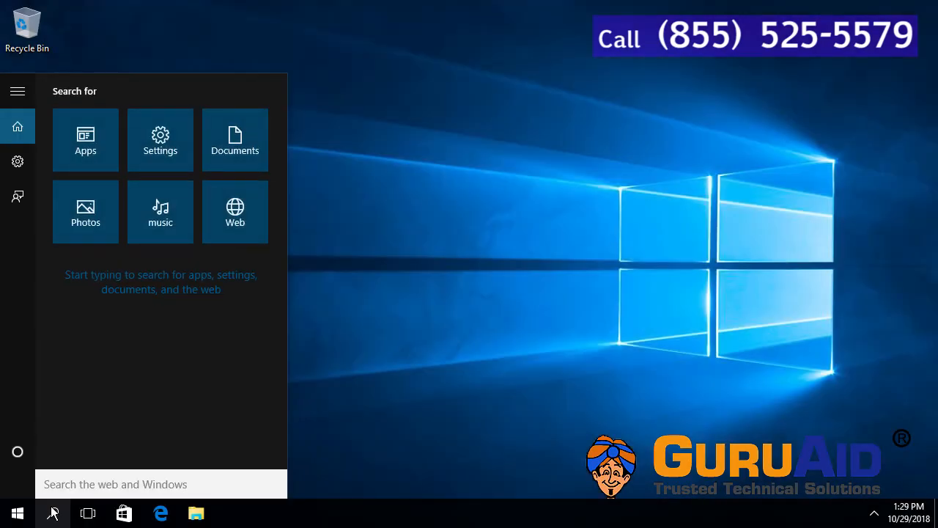
{"action": "type", "text": "sticky notes"}
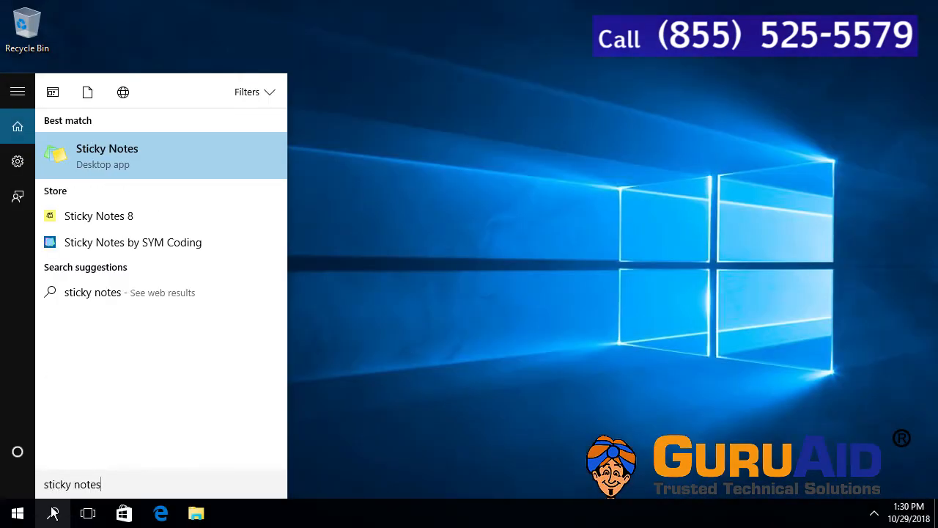
{"action": "mouse_move", "coordinate": [252, 158]}
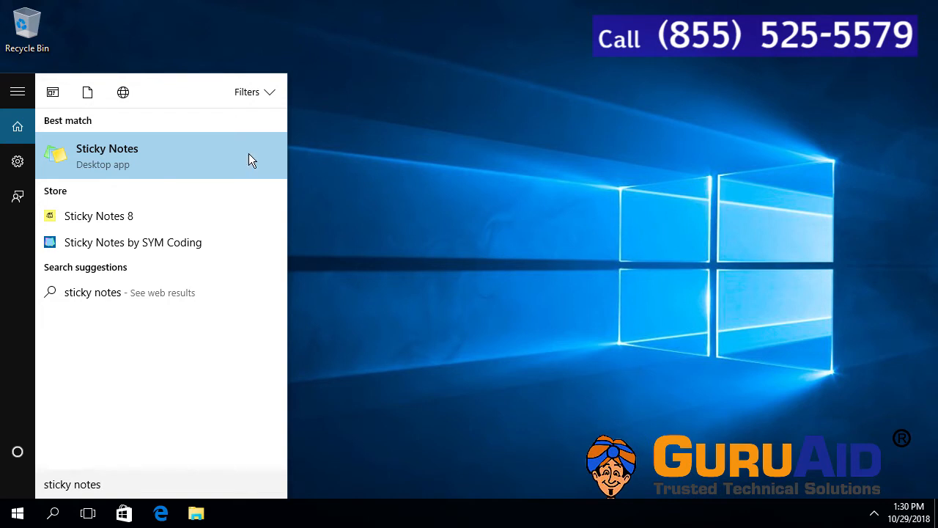
{"action": "right_click", "coordinate": [107, 154]}
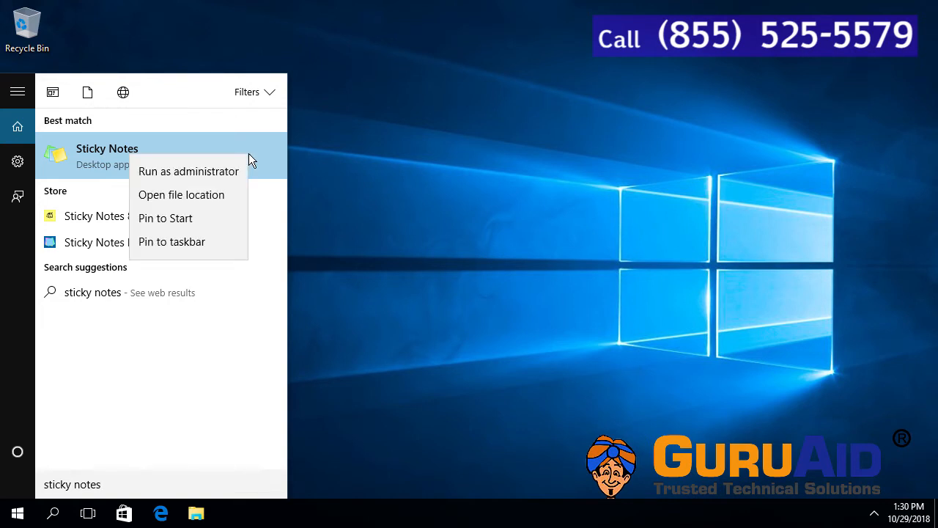
{"action": "mouse_move", "coordinate": [181, 194]}
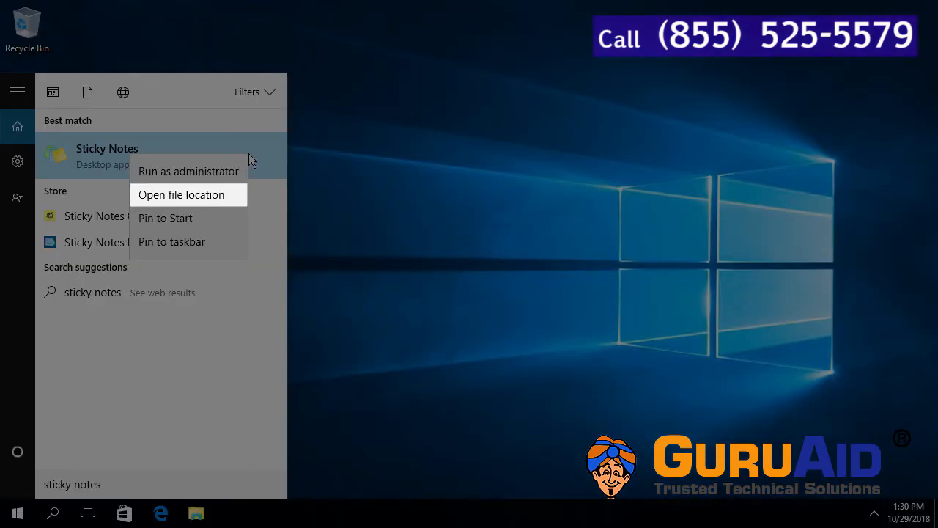
Step: From its file location, send a Sticky Notes shortcut to the desktop and close the Explorer window
{"action": "left_click", "coordinate": [182, 193]}
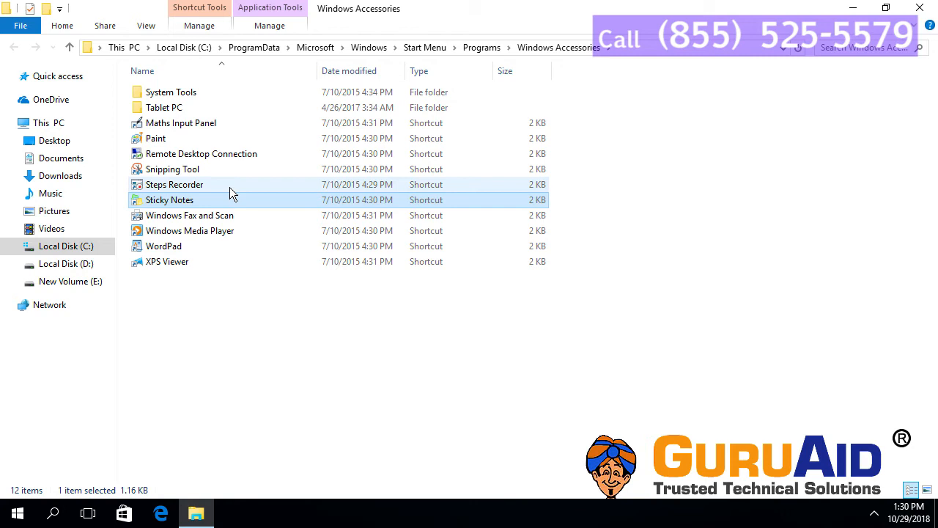
{"action": "right_click", "coordinate": [170, 199]}
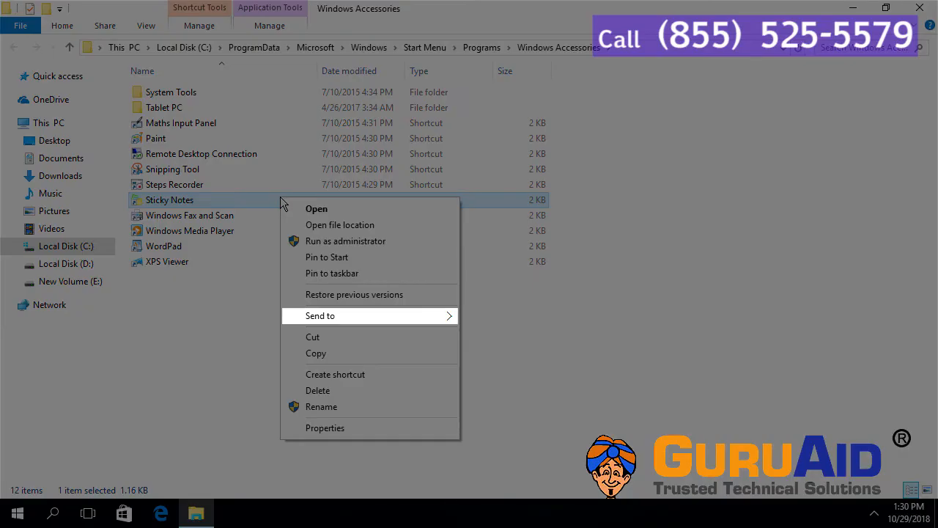
{"action": "mouse_move", "coordinate": [419, 320]}
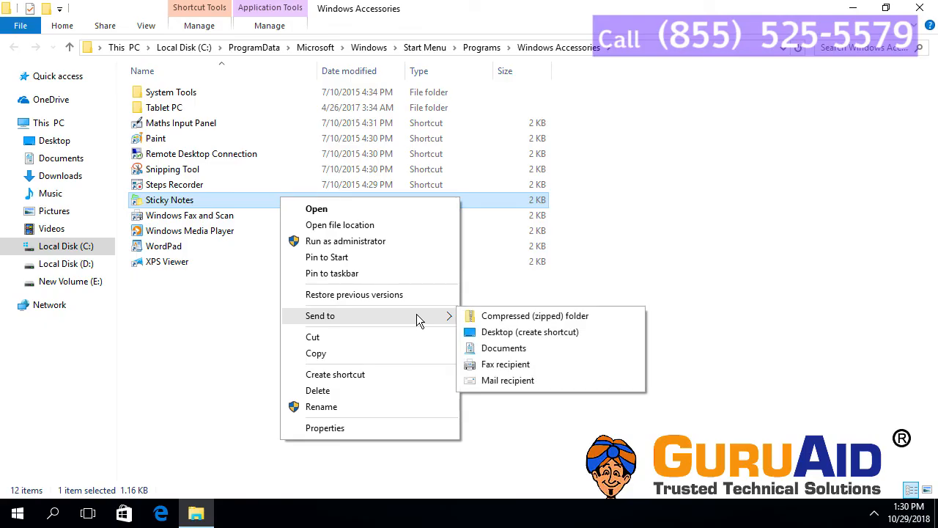
{"action": "mouse_move", "coordinate": [531, 332]}
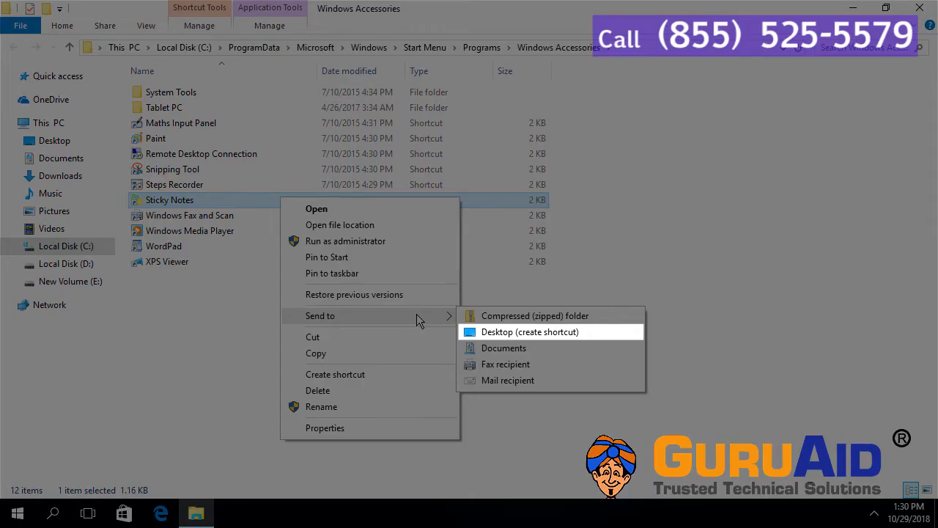
{"action": "left_click", "coordinate": [529, 331]}
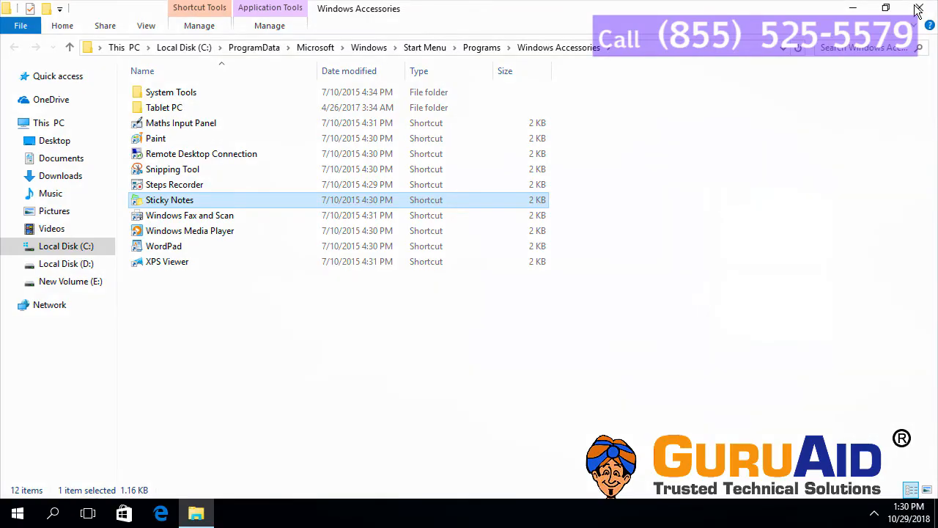
{"action": "left_click", "coordinate": [917, 9]}
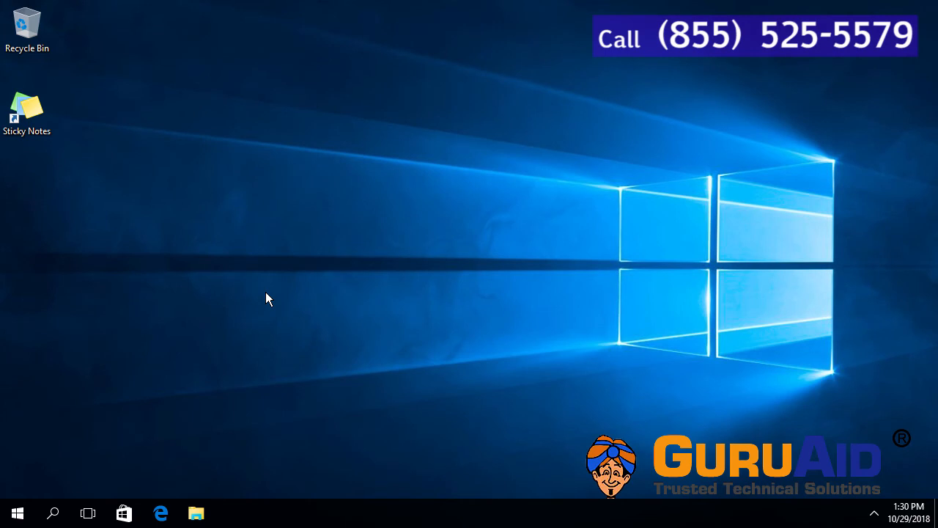